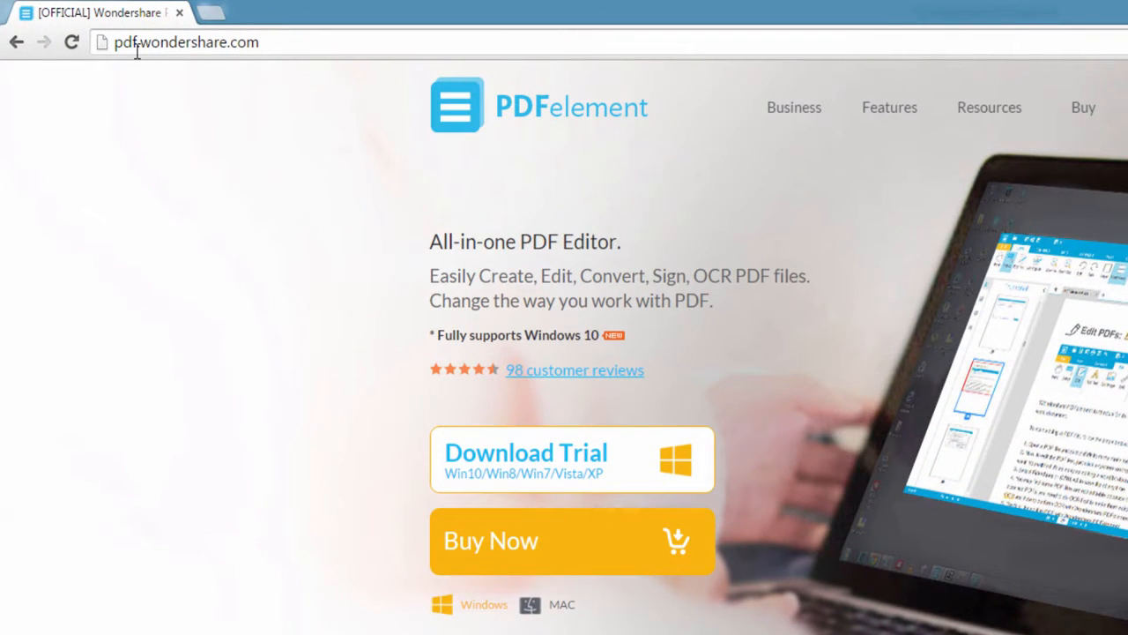
pyautogui.moveTo(308, 186)
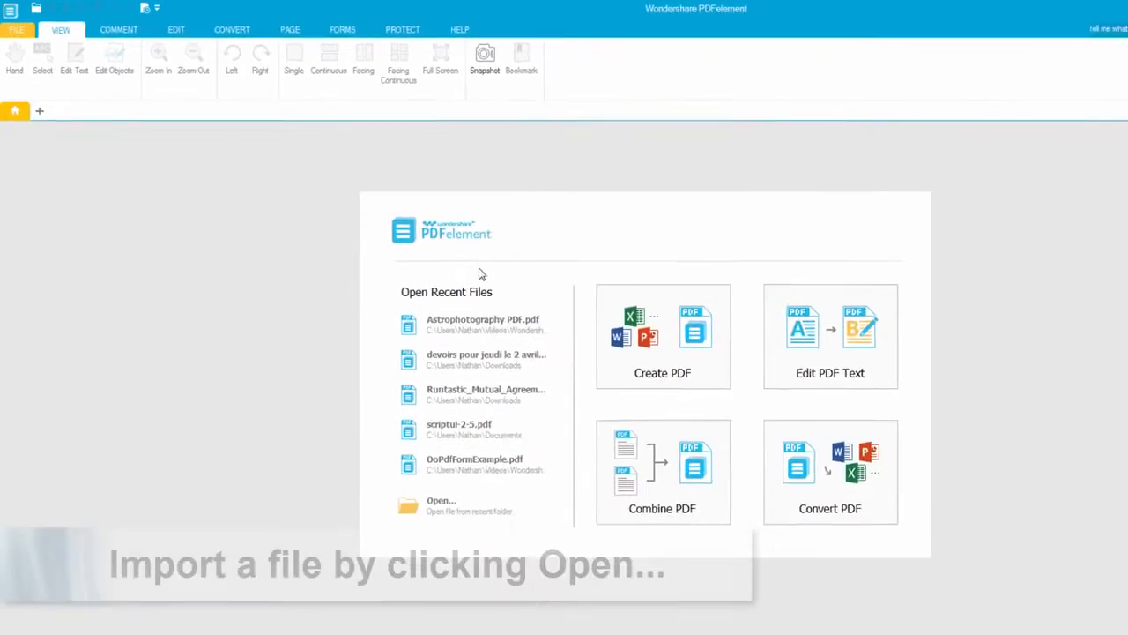
# Open the recent 'Astrophotography PDF.pdf' and bring up Password Security from Protect
pyautogui.click(483, 325)
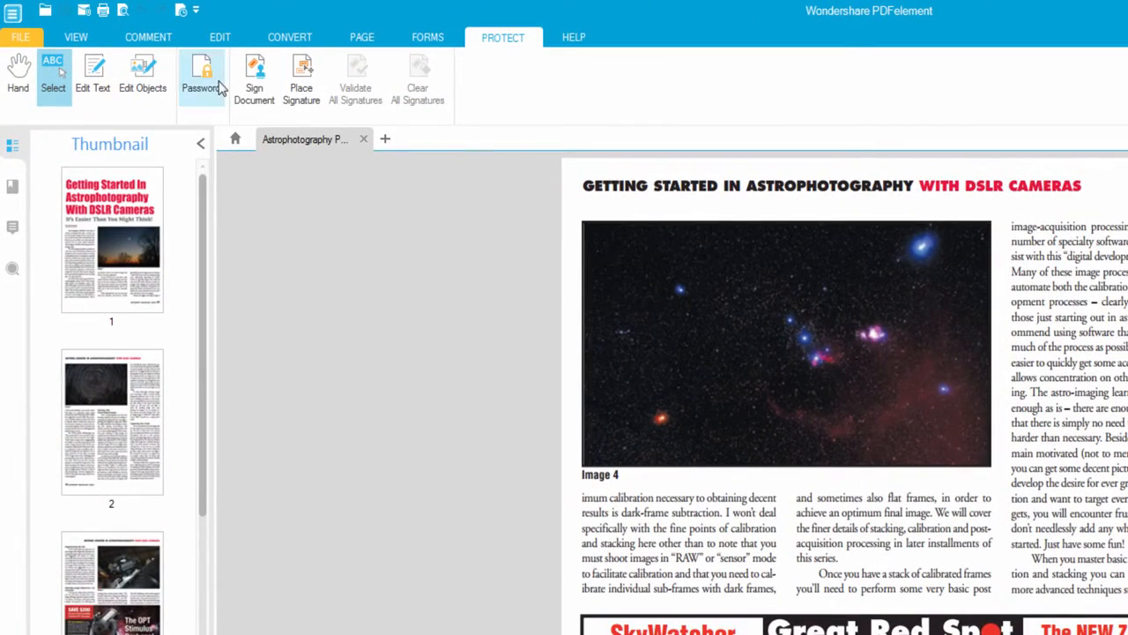
pyautogui.click(201, 79)
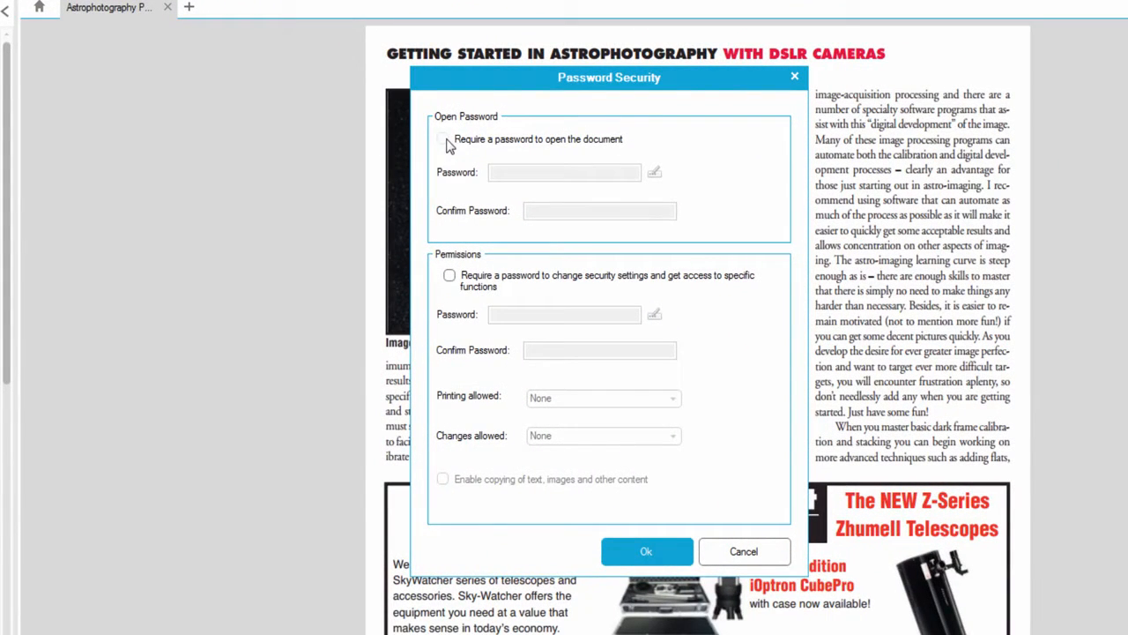
# Require an open password, enter and confirm it, and apply the security settings
pyautogui.click(442, 138)
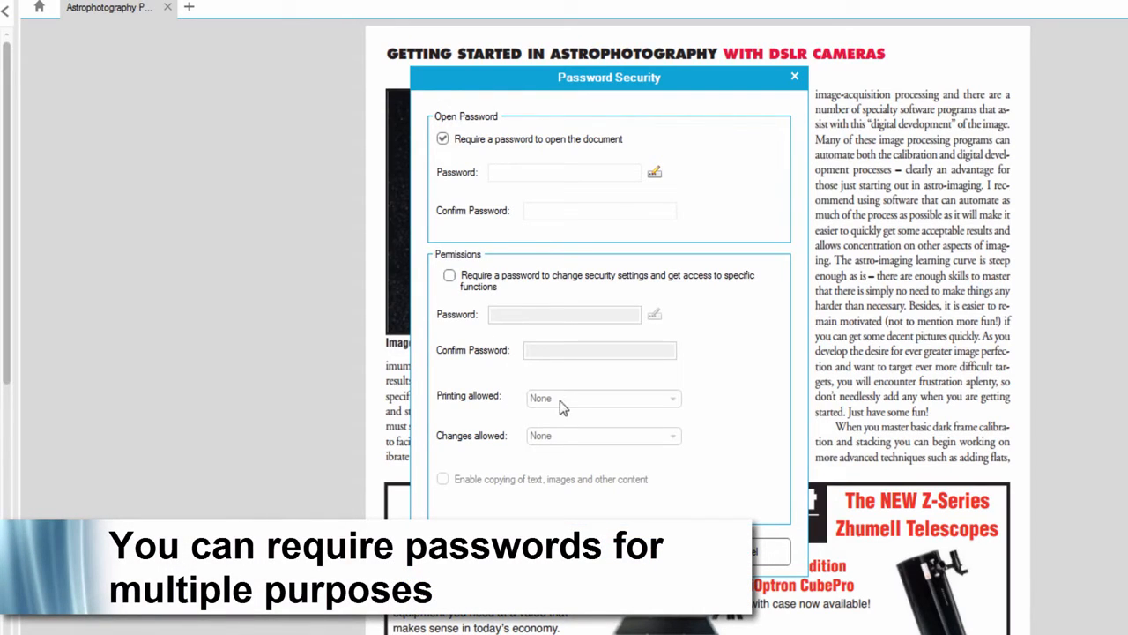
pyautogui.click(564, 173)
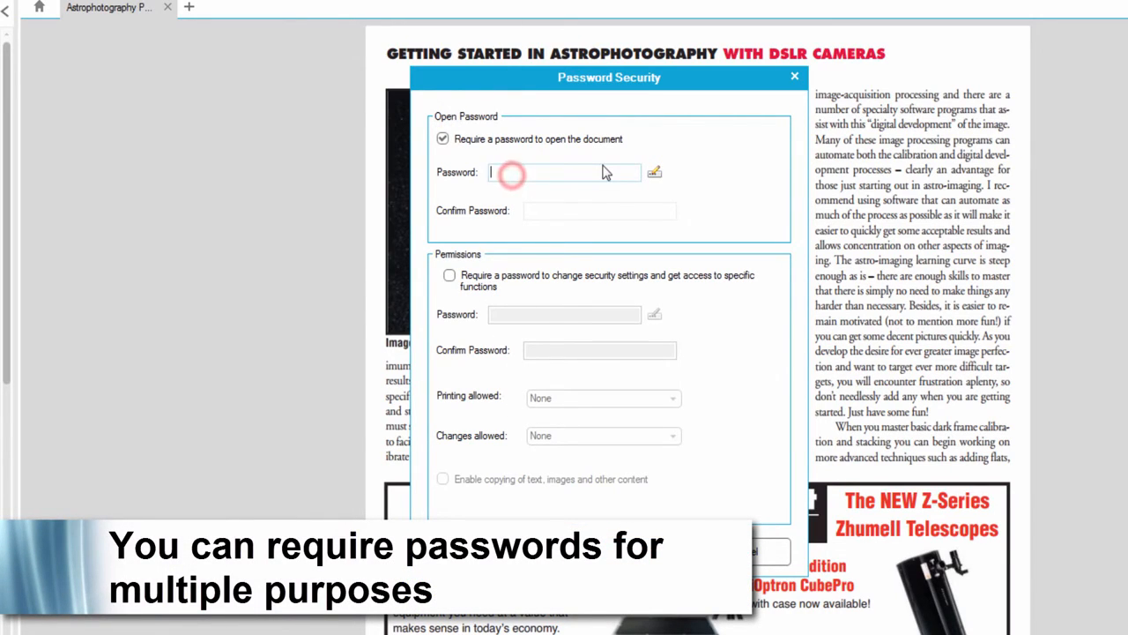
pyautogui.write('*')
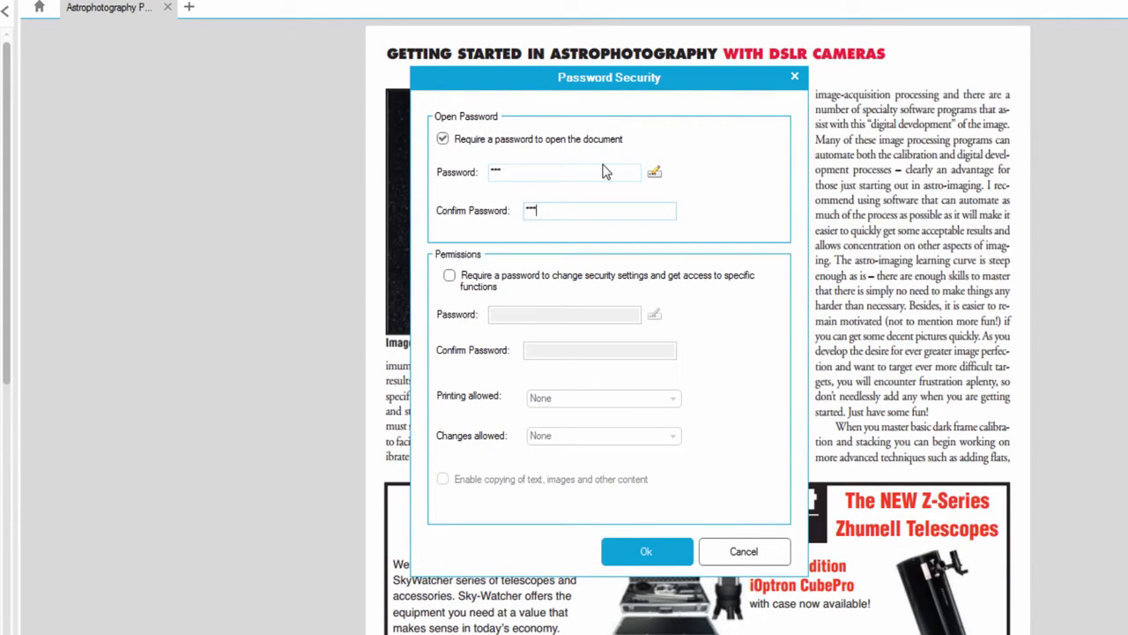
pyautogui.moveTo(646, 550)
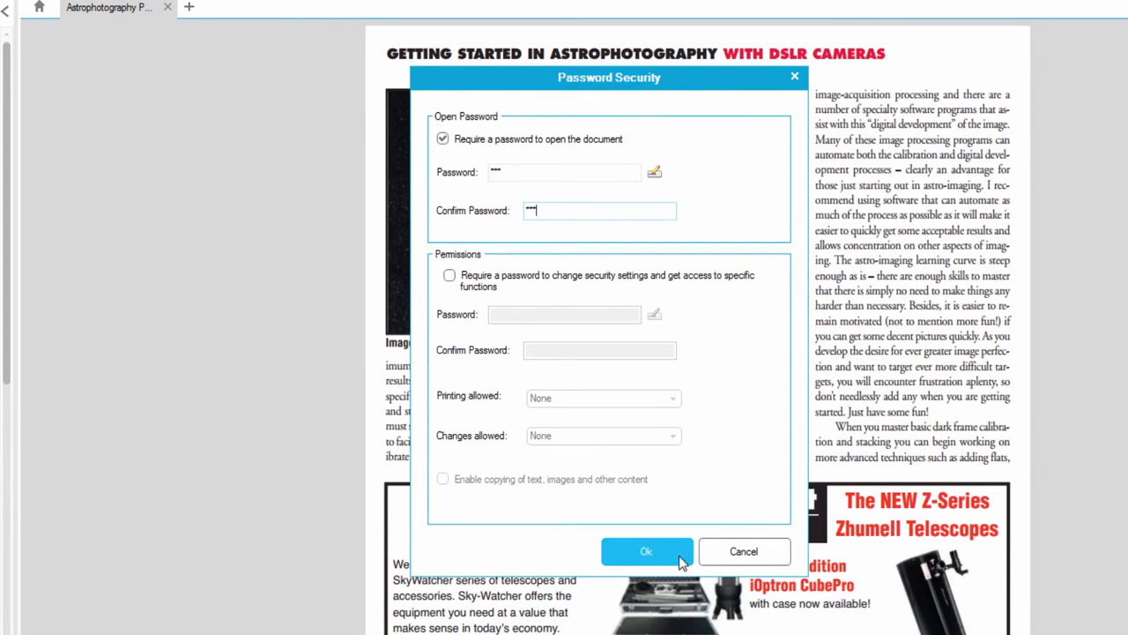
pyautogui.click(645, 550)
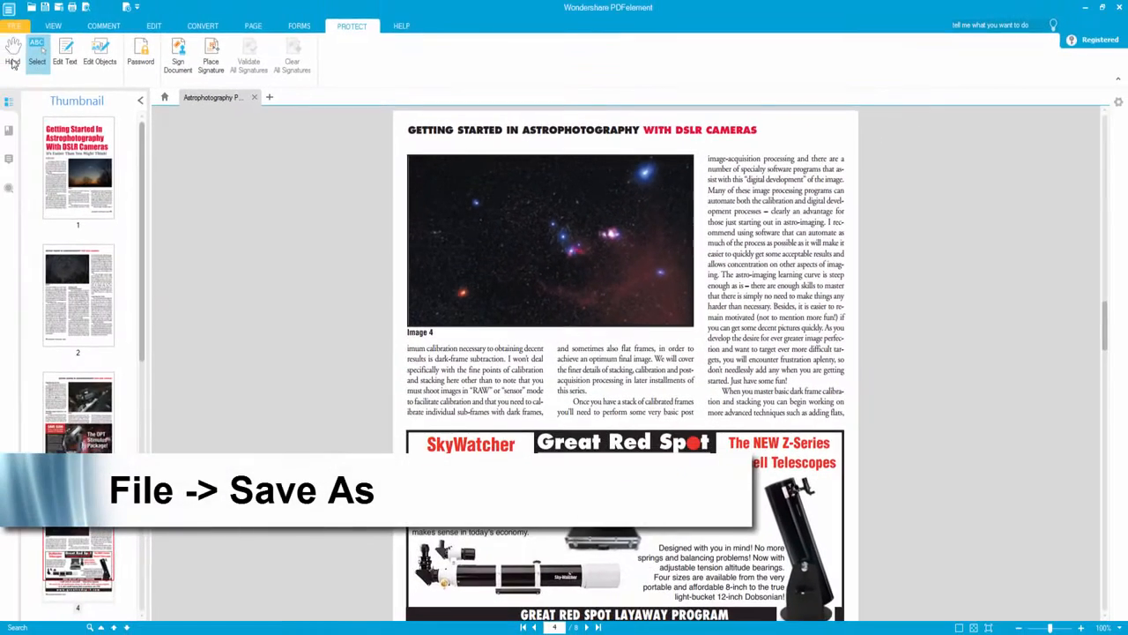
# Go to File > Save As, showing Downloads as the current folder
pyautogui.click(14, 26)
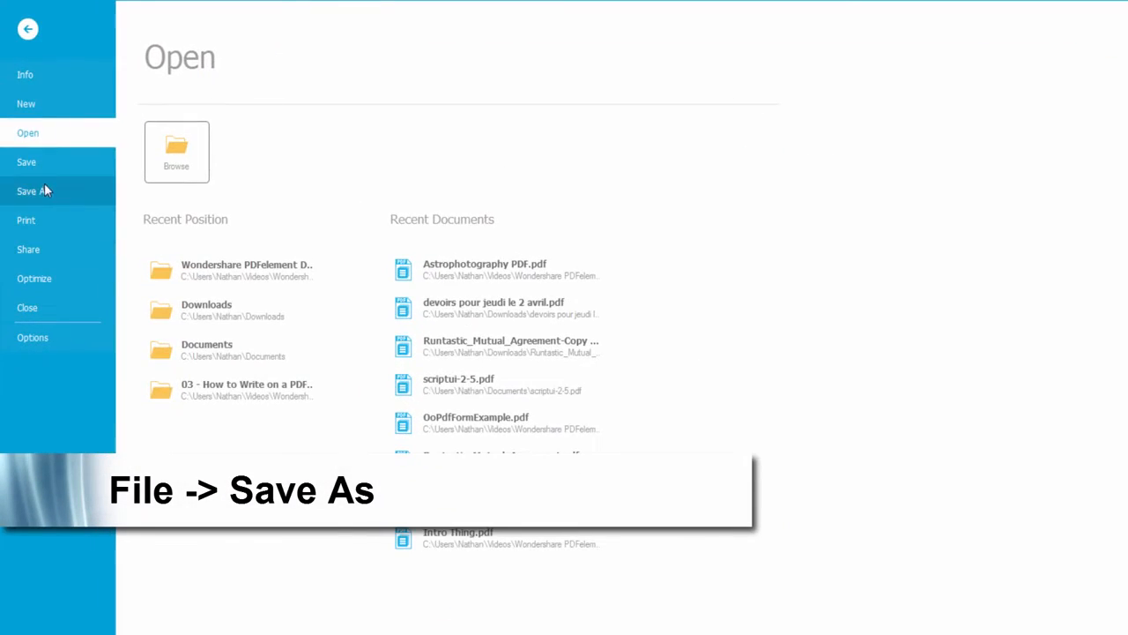
pyautogui.click(32, 190)
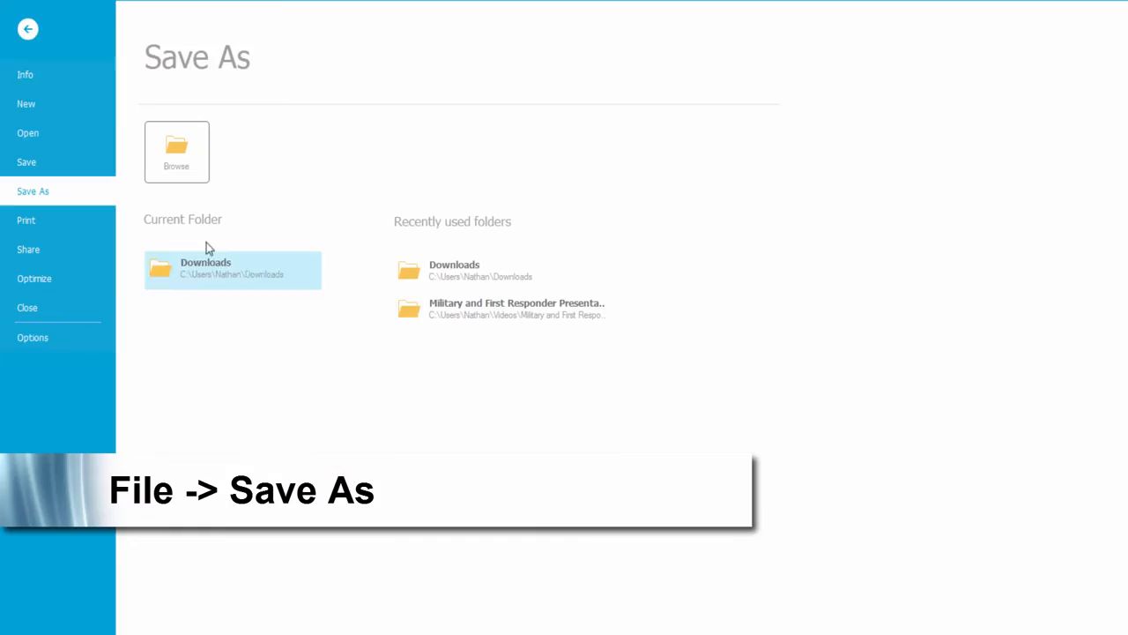